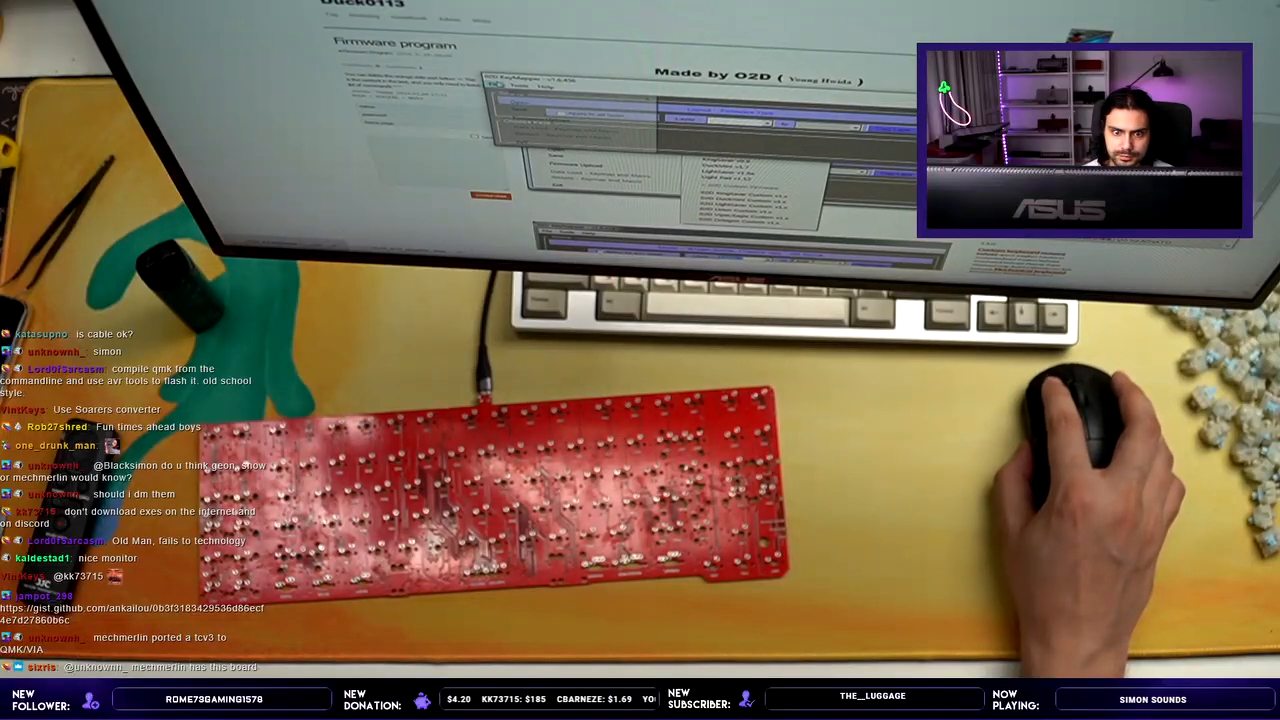
{"action": "left_click", "coordinate": [516, 90]}
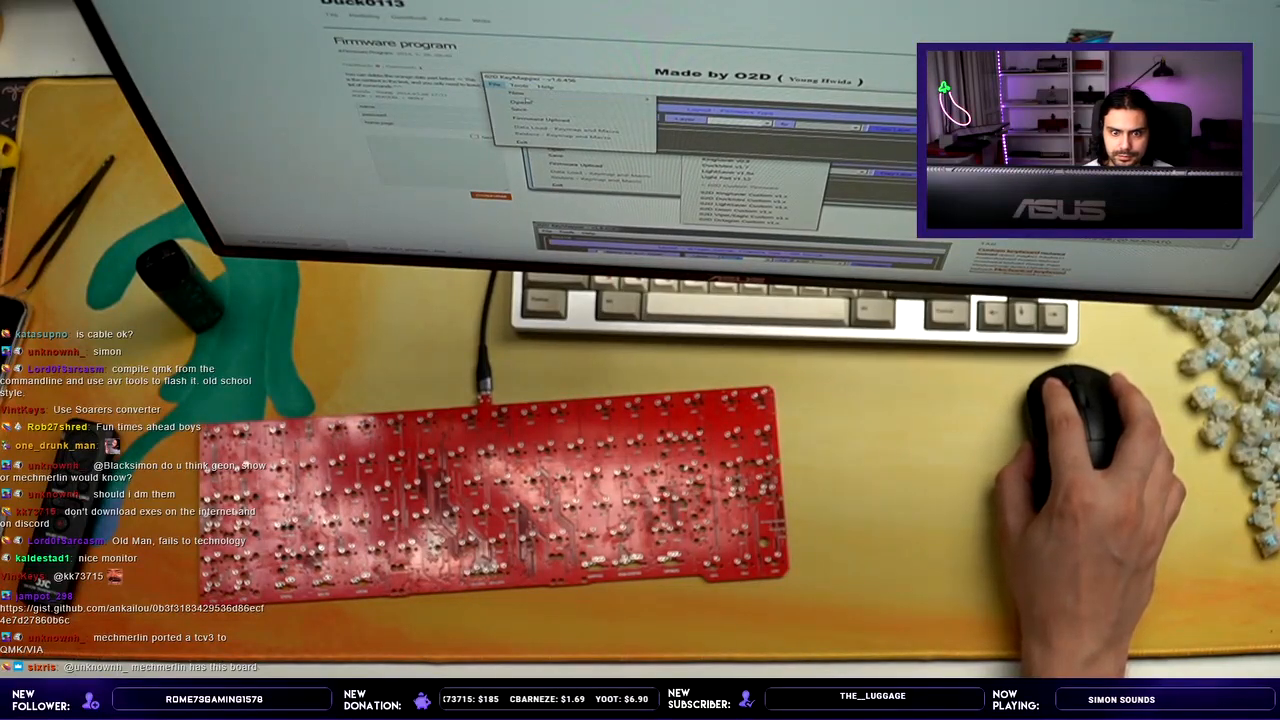